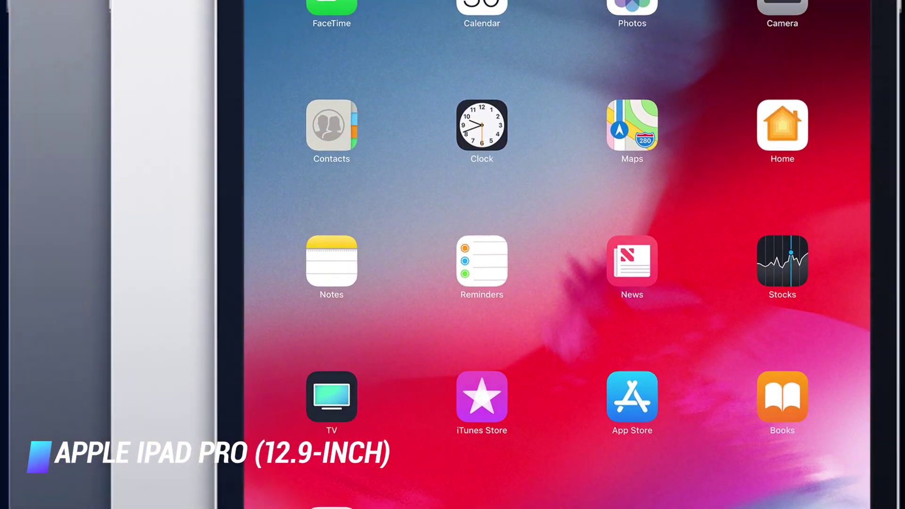
scroll("down", 3)
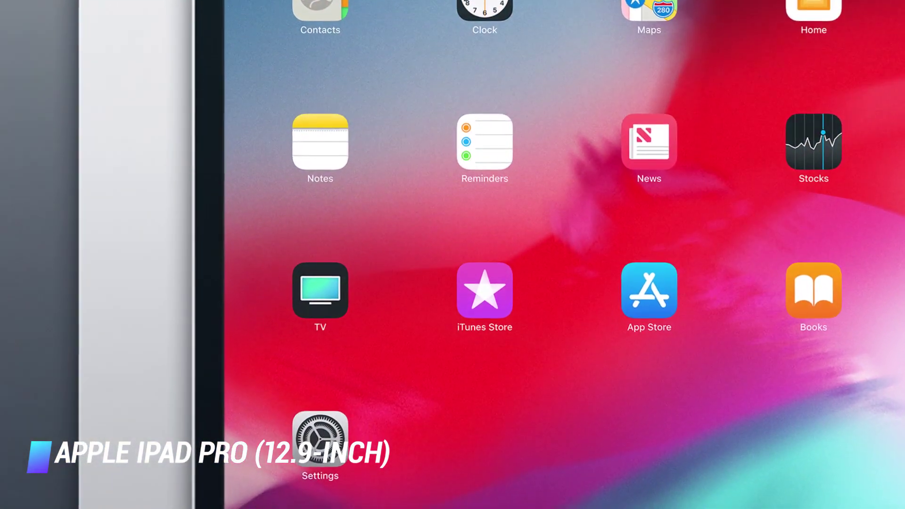